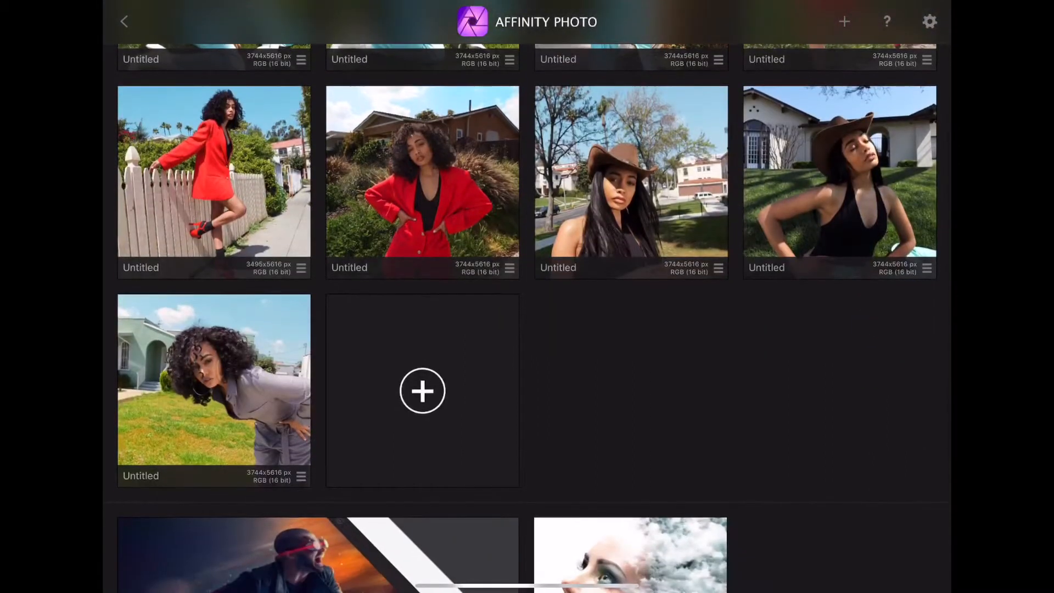
Start importing a photo from the Photos library via the + button.
{"action": "scroll", "scroll_direction": "down", "scroll_amount": 3}
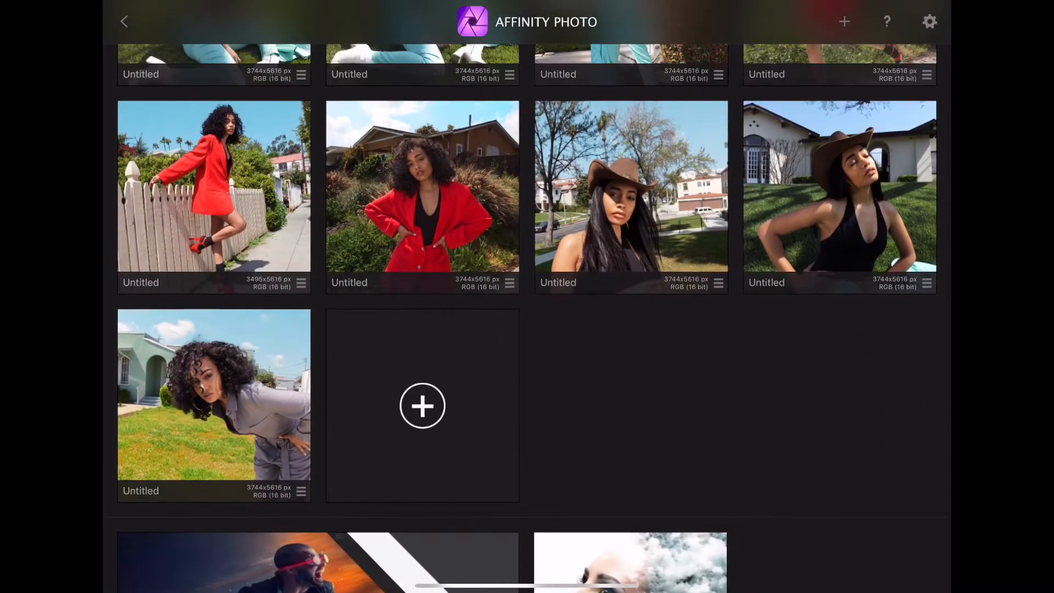
{"action": "left_click", "coordinate": [845, 22]}
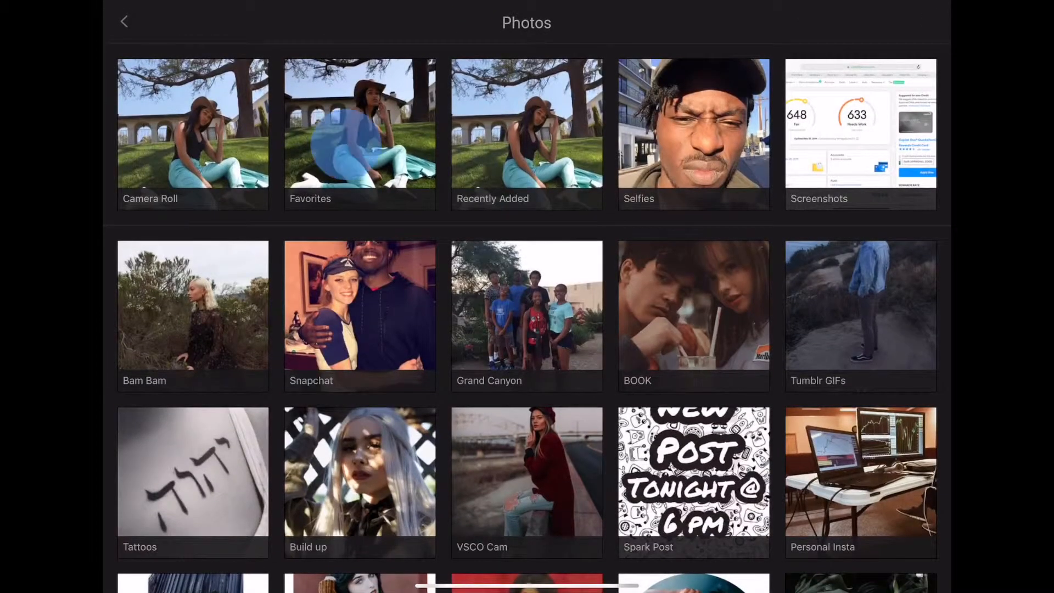
Browse the Favorites album thumbnails to find the crouching RAW portrait.
{"action": "left_click", "coordinate": [360, 134]}
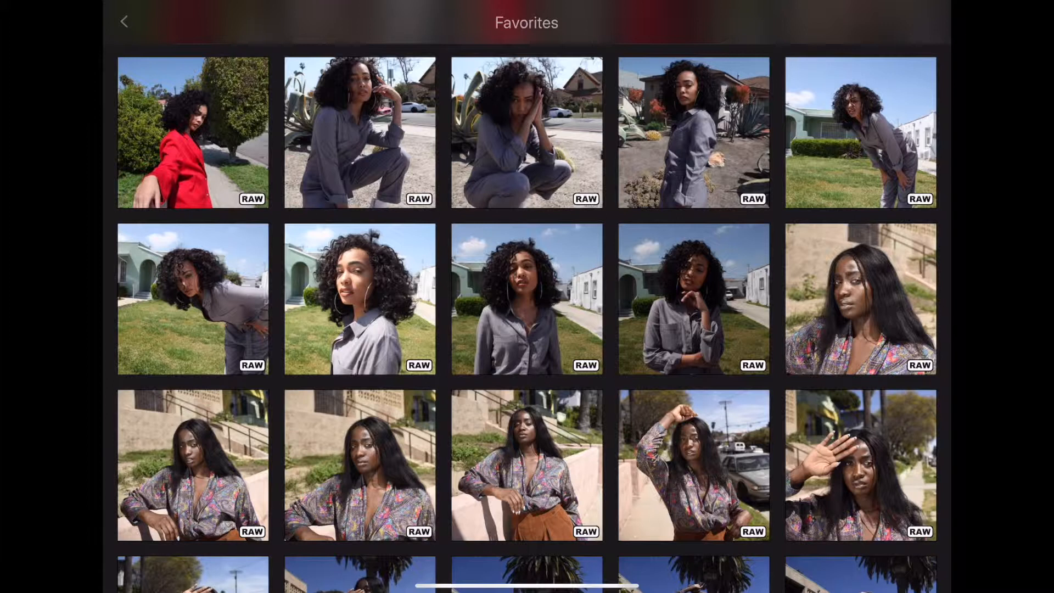
{"action": "scroll", "scroll_direction": "down", "scroll_amount": 3}
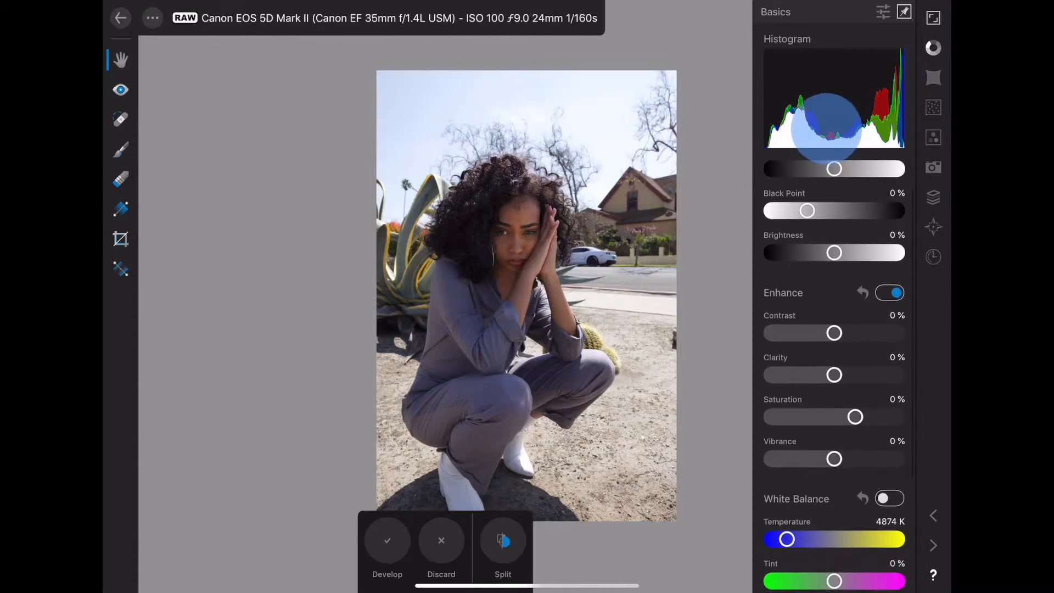
{"action": "scroll", "scroll_direction": "down", "scroll_amount": 3}
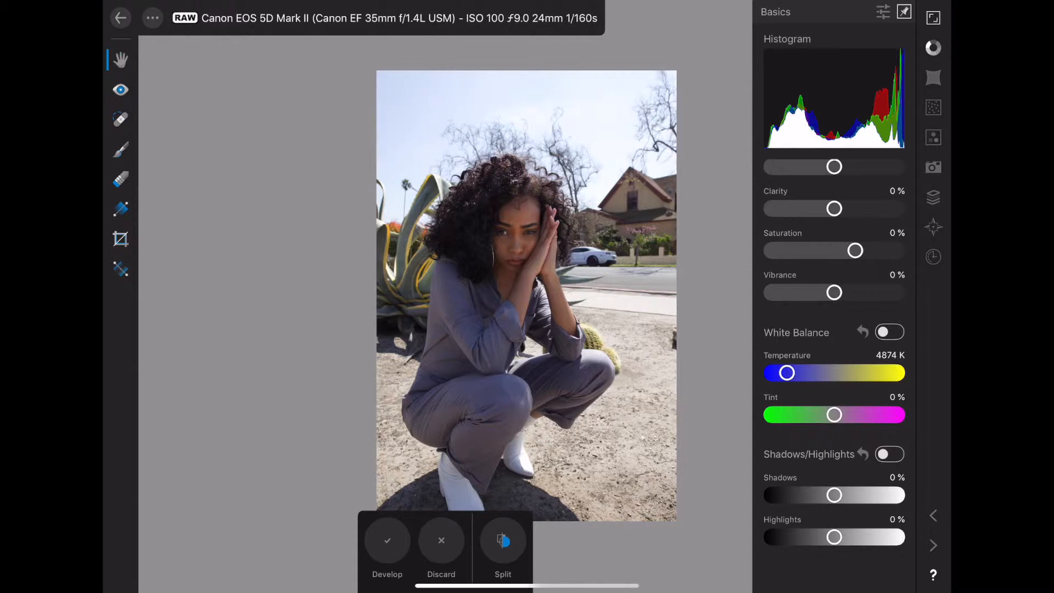
{"action": "scroll", "scroll_direction": "down", "scroll_amount": 3}
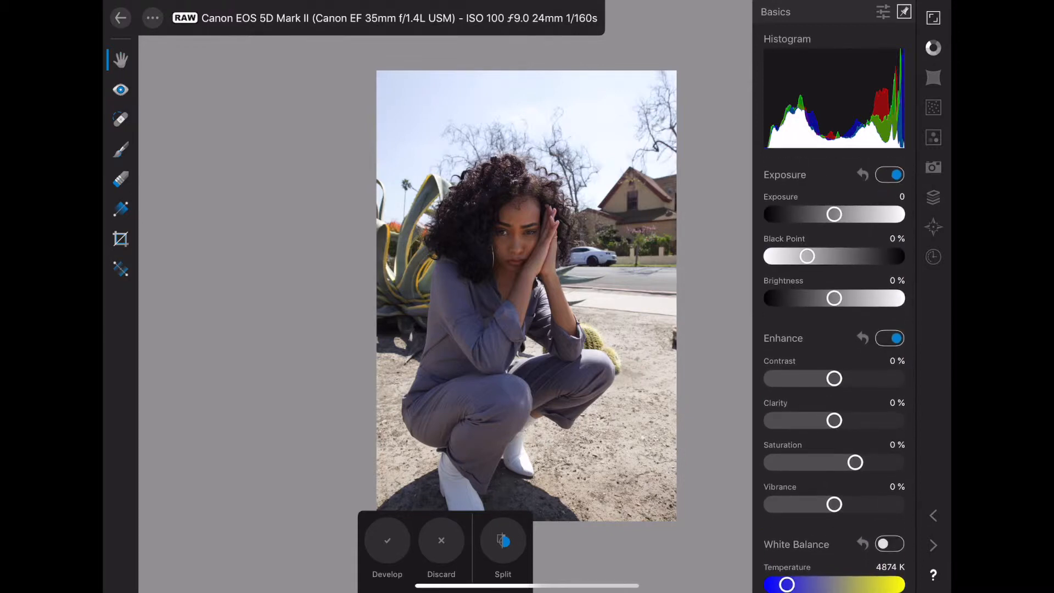
Raise contrast to 1%, try lowering saturation, then reset saturation to 0%.
{"action": "left_click_drag", "start_coordinate": [833, 379], "coordinate": [835, 378]}
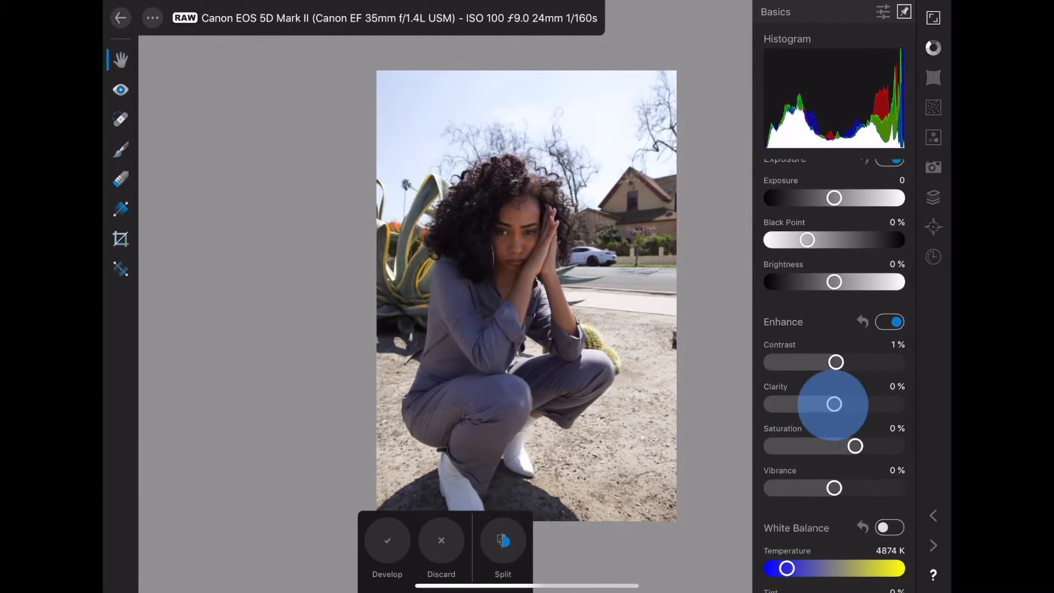
{"action": "left_click_drag", "start_coordinate": [833, 404], "coordinate": [839, 404]}
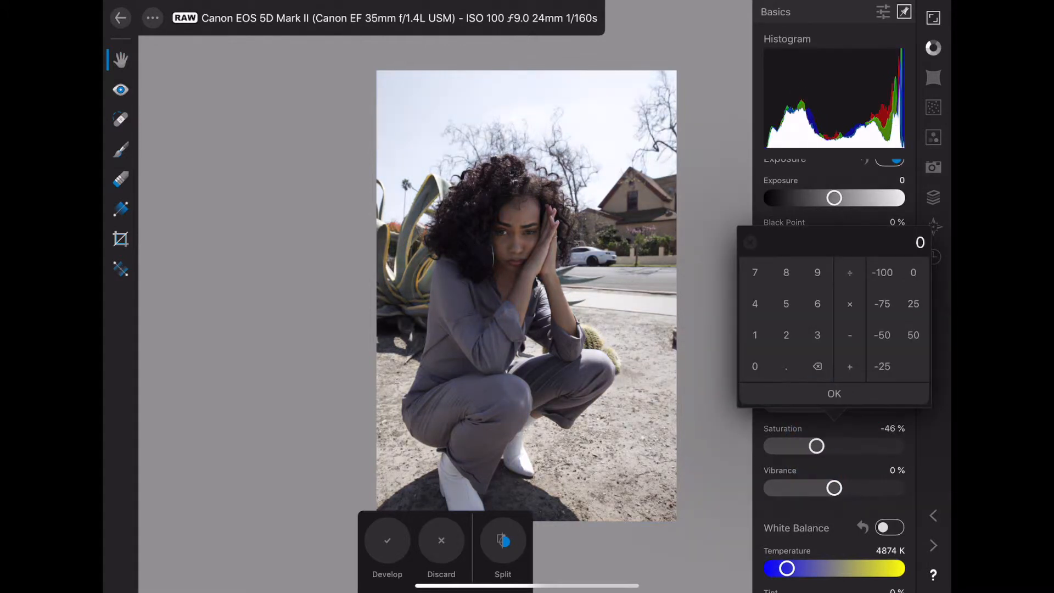
{"action": "left_click", "coordinate": [833, 393]}
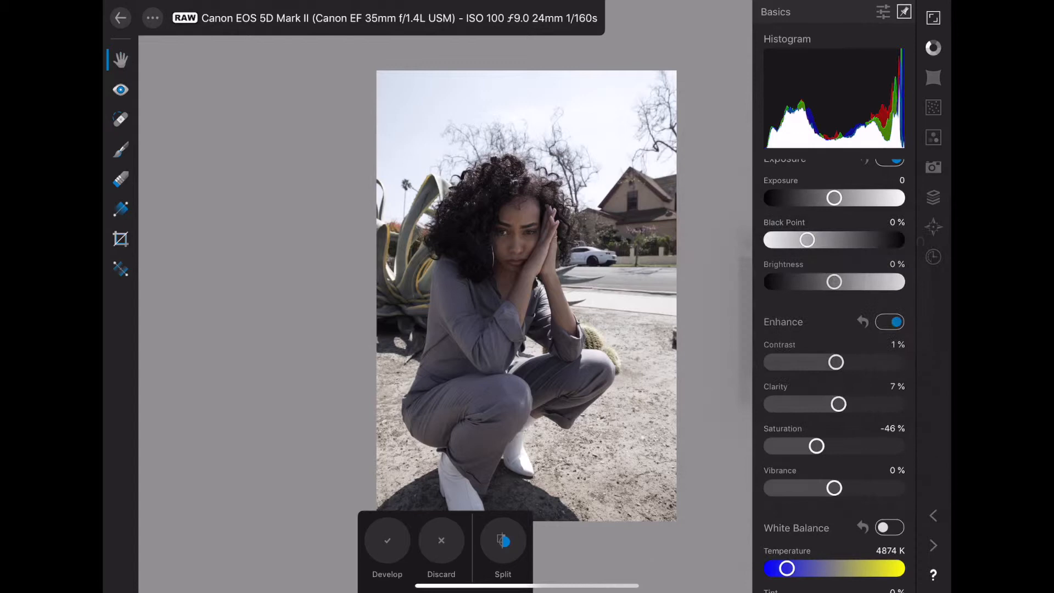
{"action": "left_click", "coordinate": [889, 322]}
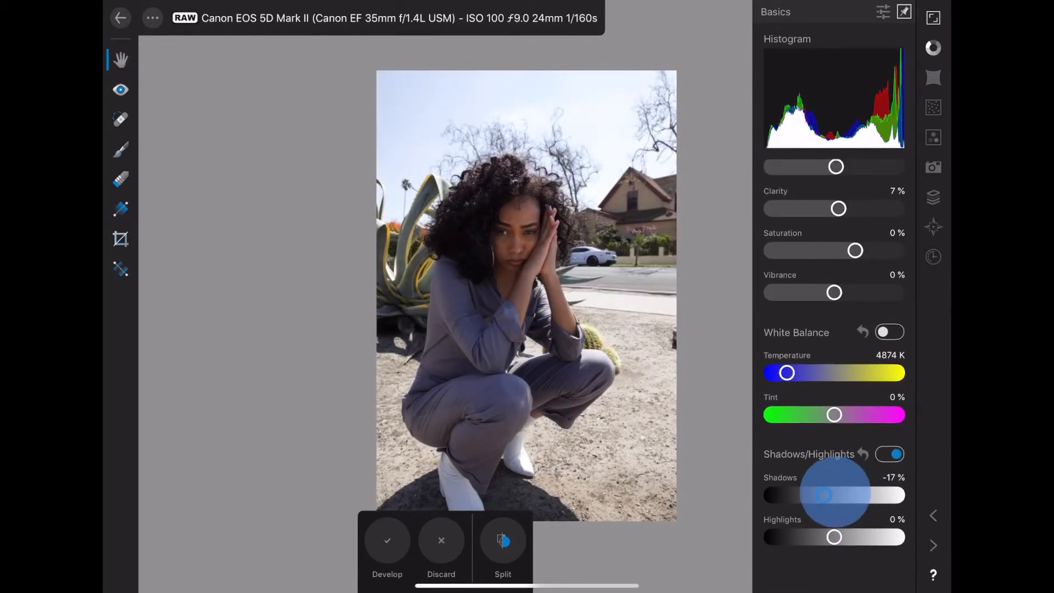
Set Shadows to 15% and Highlights to -25%, toggle to compare, and show a before/after split.
{"action": "left_click_drag", "start_coordinate": [824, 495], "coordinate": [840, 495]}
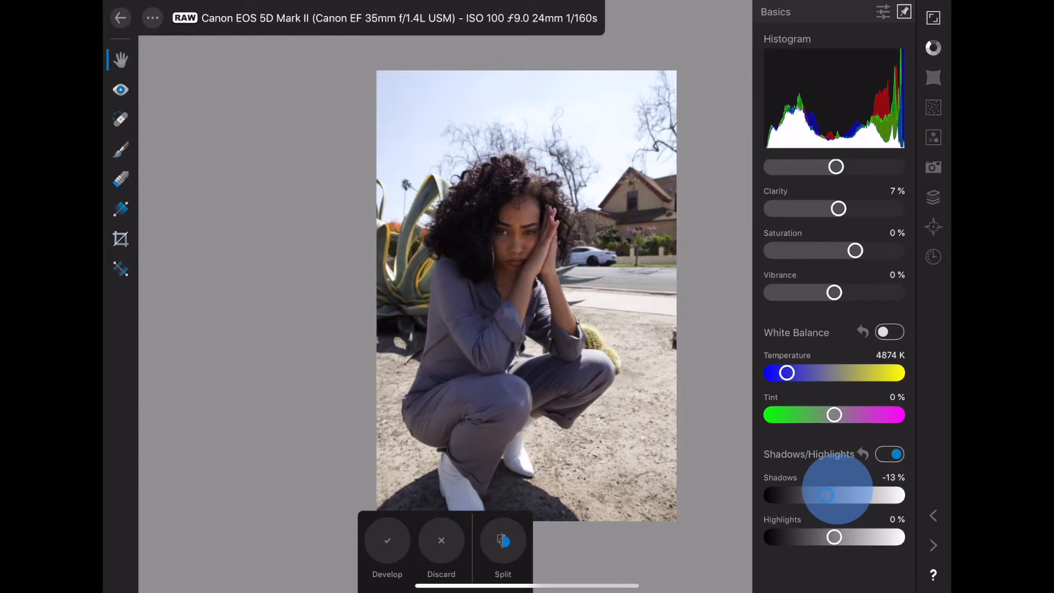
{"action": "left_click_drag", "start_coordinate": [826, 495], "coordinate": [843, 495]}
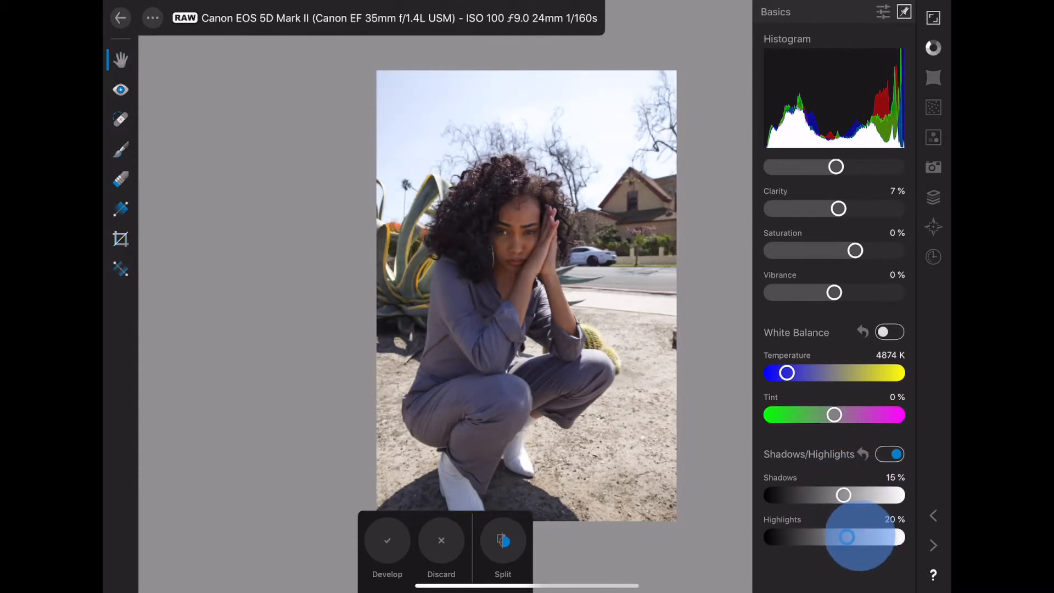
{"action": "left_click_drag", "start_coordinate": [847, 537], "coordinate": [819, 536]}
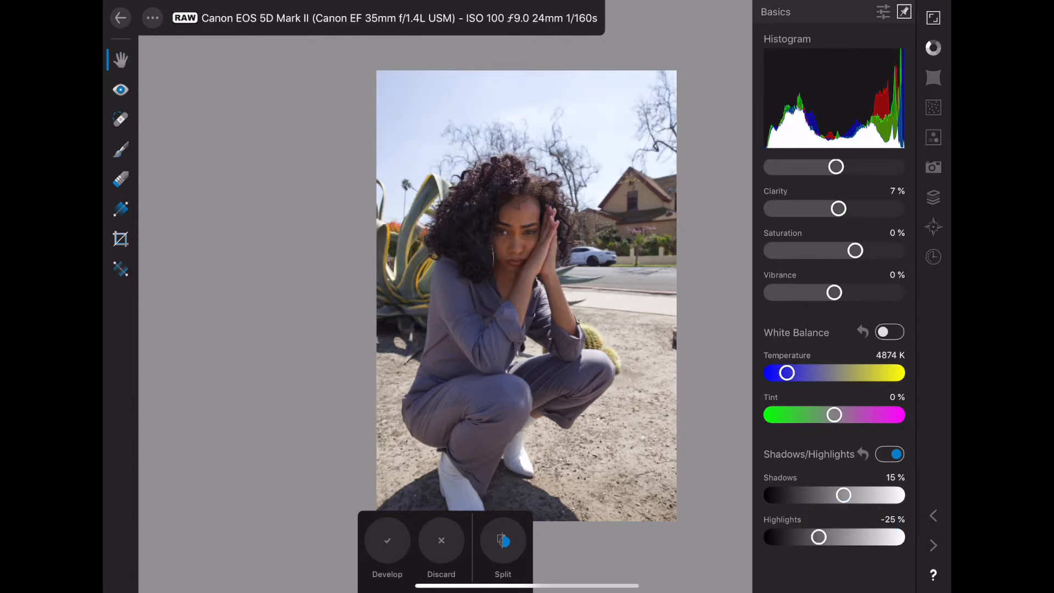
{"action": "left_click", "coordinate": [889, 454]}
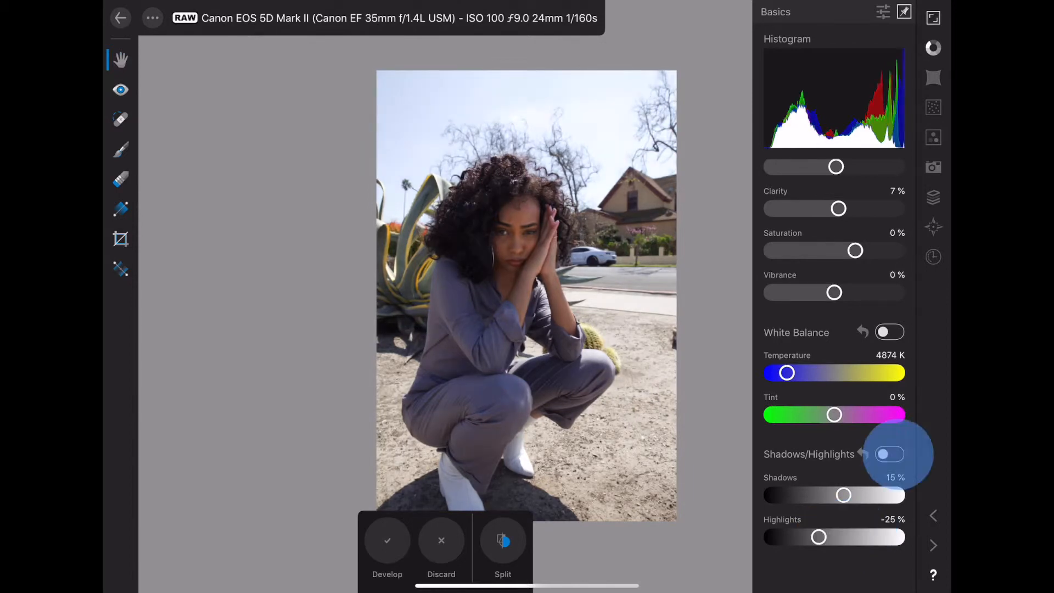
{"action": "left_click", "coordinate": [889, 453]}
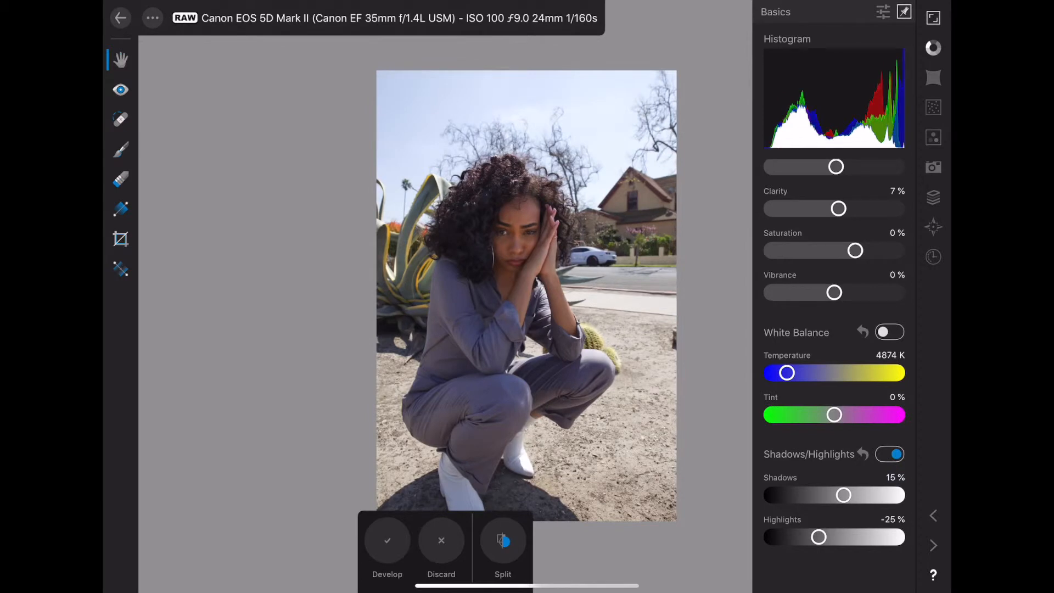
{"action": "left_click", "coordinate": [503, 540]}
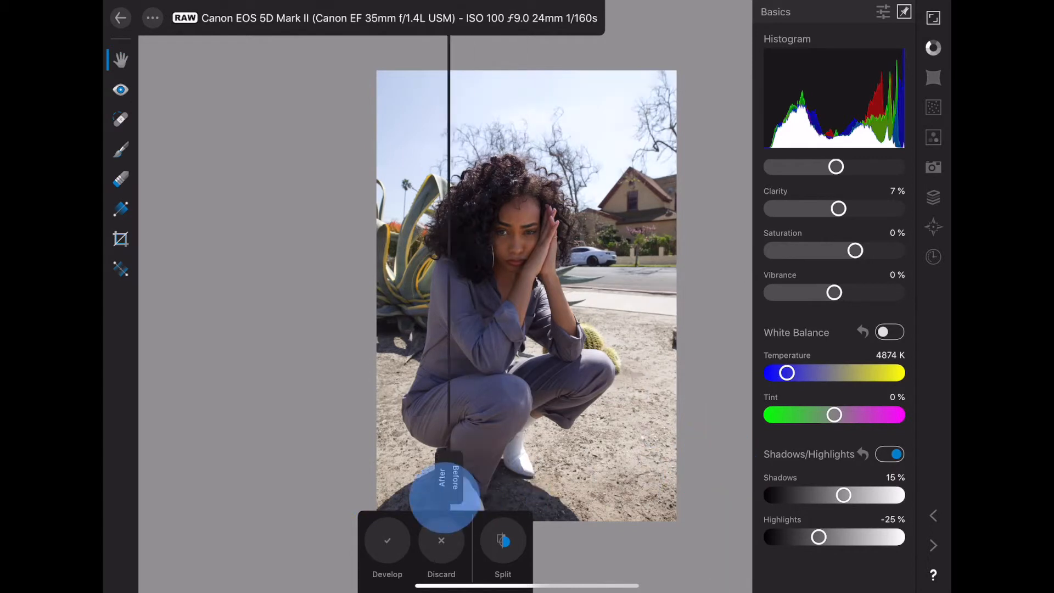
Move the split divider right, set Vibrance to 2% and brighten Exposure to about 0.11.
{"action": "left_click_drag", "start_coordinate": [450, 491], "coordinate": [665, 471]}
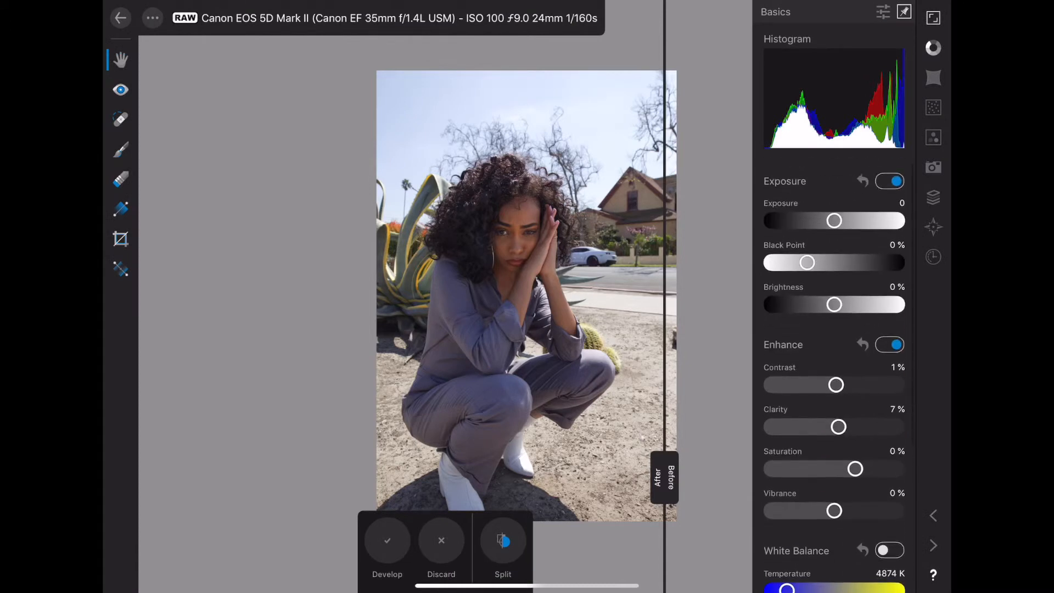
{"action": "left_click_drag", "start_coordinate": [835, 511], "coordinate": [834, 504]}
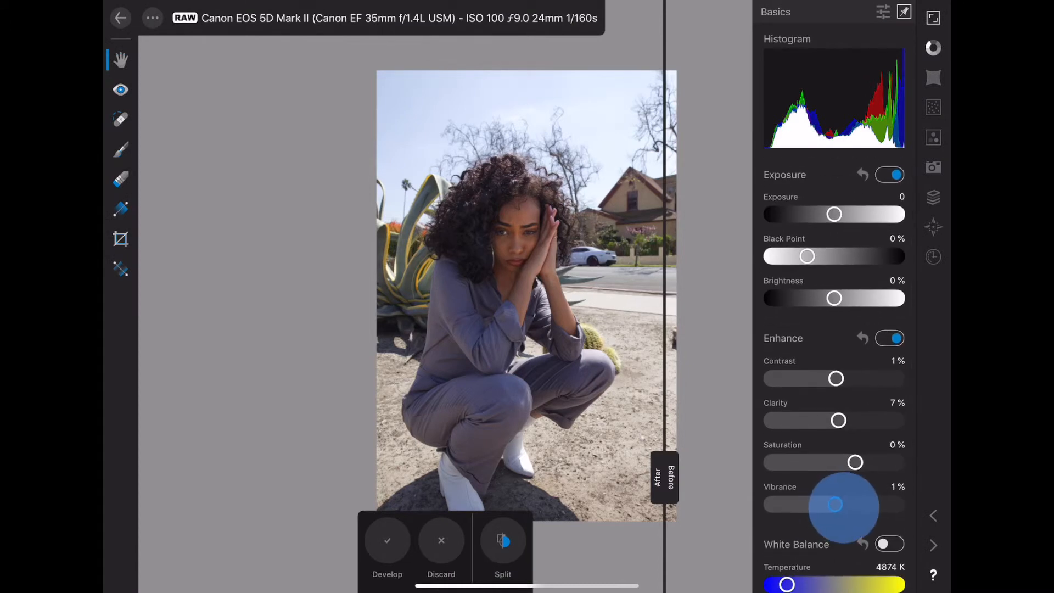
{"action": "left_click_drag", "start_coordinate": [833, 504], "coordinate": [838, 504]}
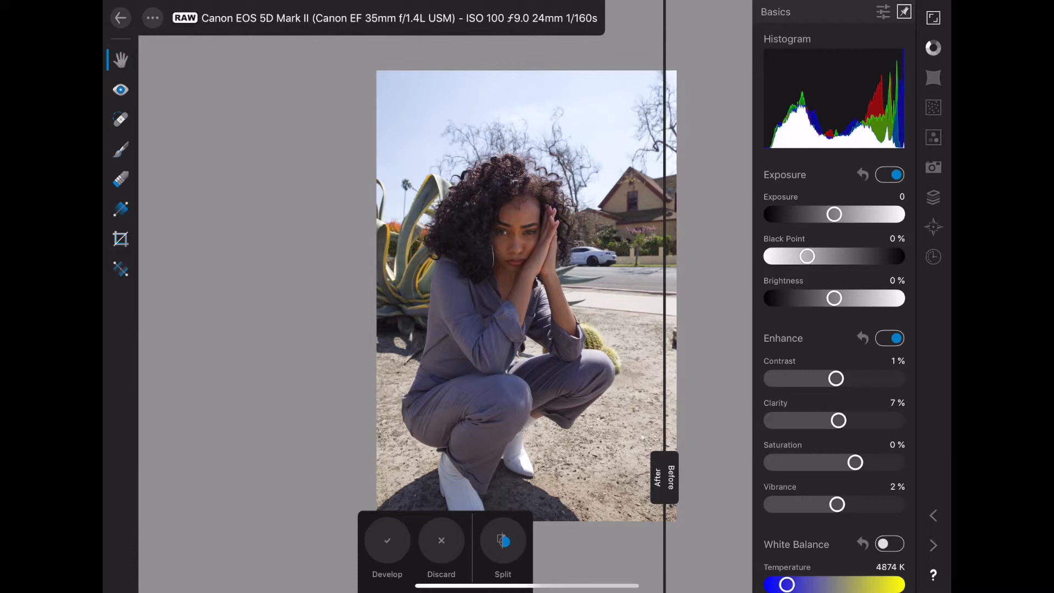
{"action": "left_click_drag", "start_coordinate": [833, 214], "coordinate": [836, 214]}
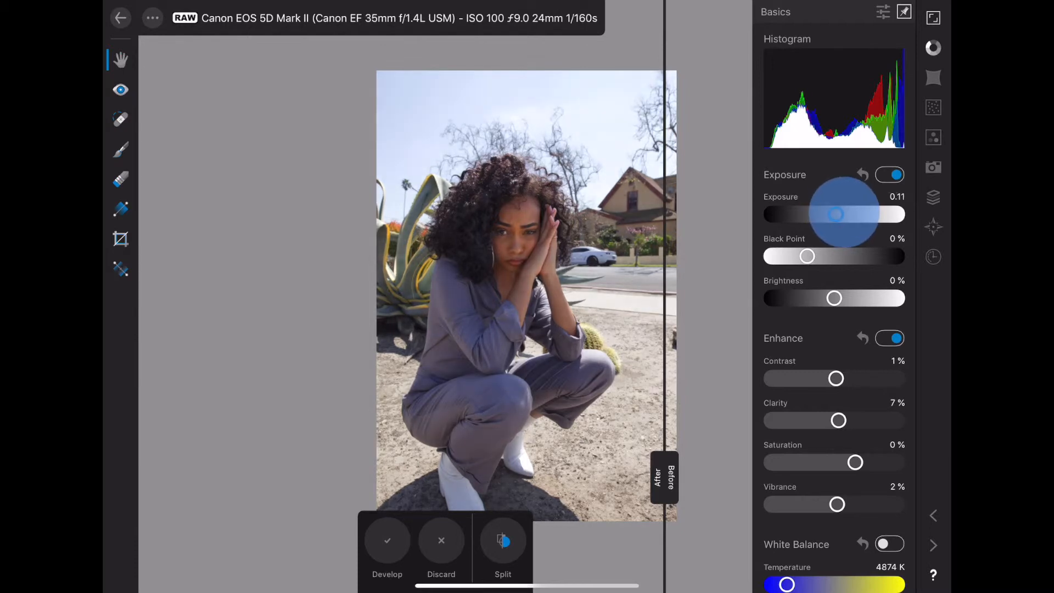
{"action": "left_click_drag", "start_coordinate": [854, 202], "coordinate": [833, 214]}
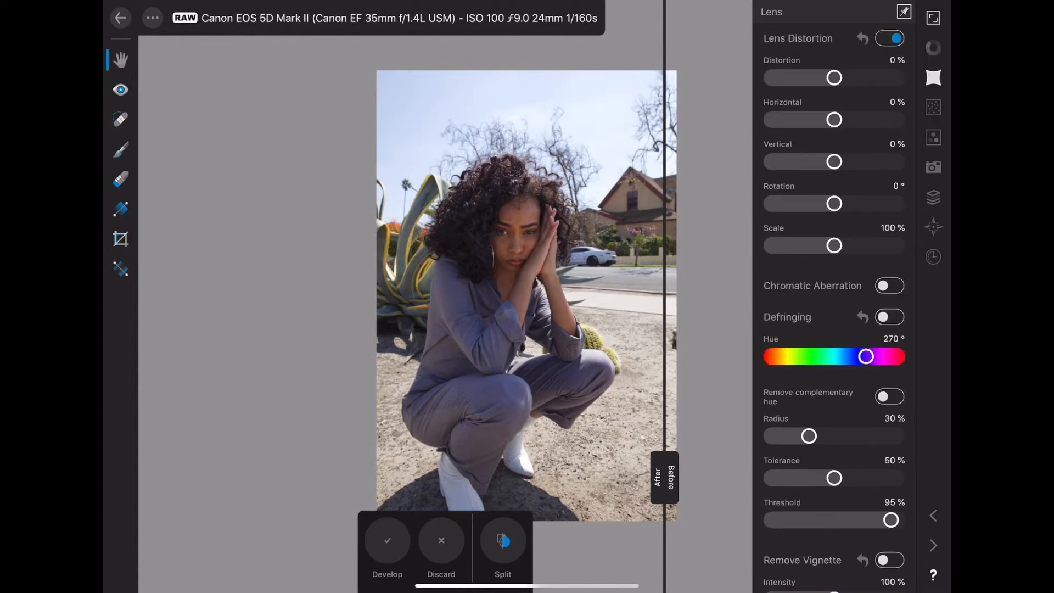
Switch on Remove Vignette at 100% and sweep the split divider across to compare.
{"action": "scroll", "scroll_direction": "down", "scroll_amount": 3}
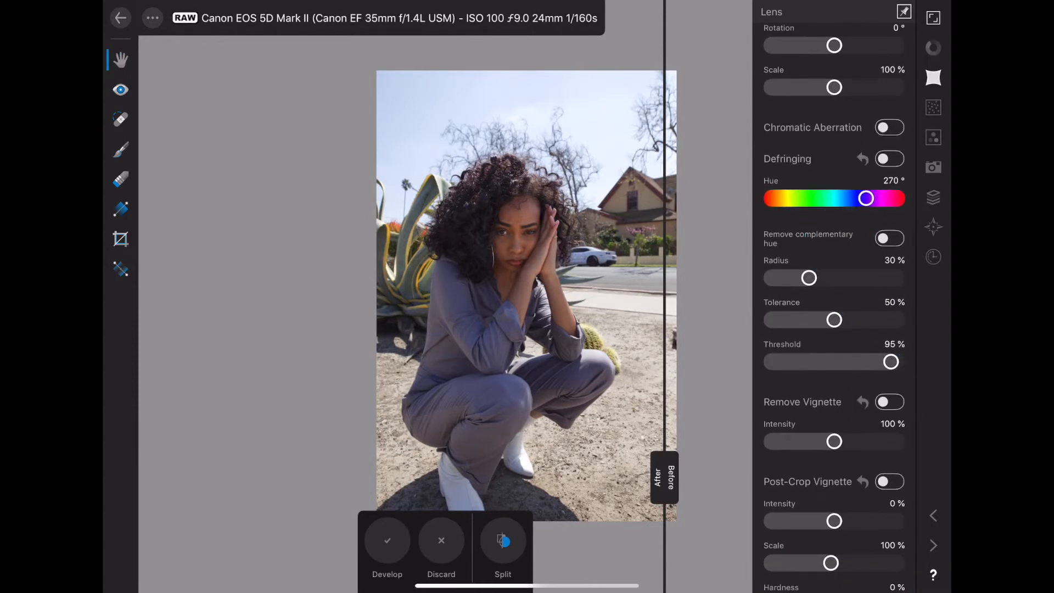
{"action": "left_click", "coordinate": [888, 402]}
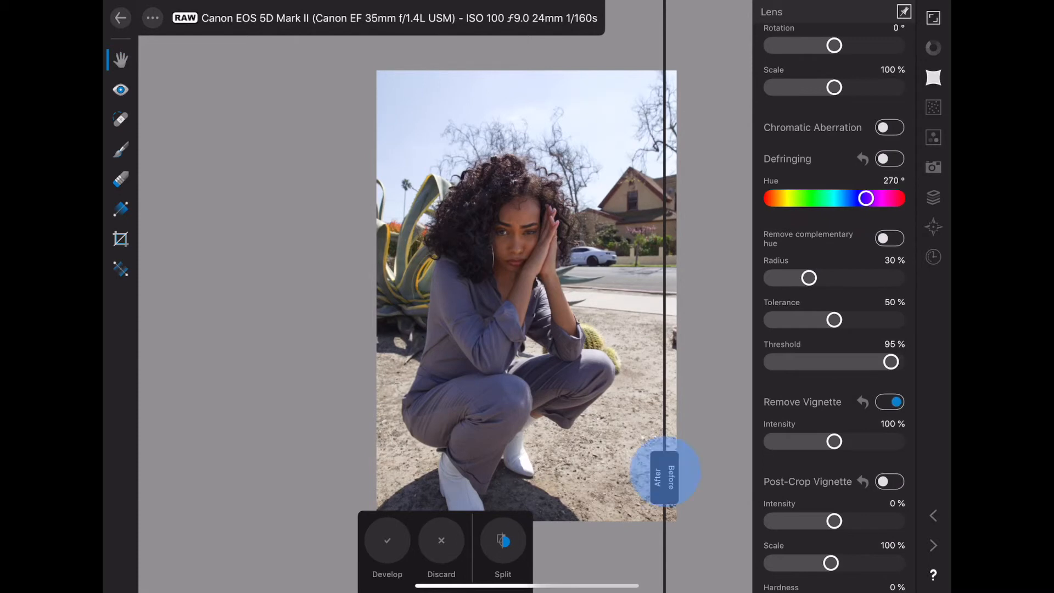
{"action": "left_click_drag", "start_coordinate": [665, 471], "coordinate": [271, 464]}
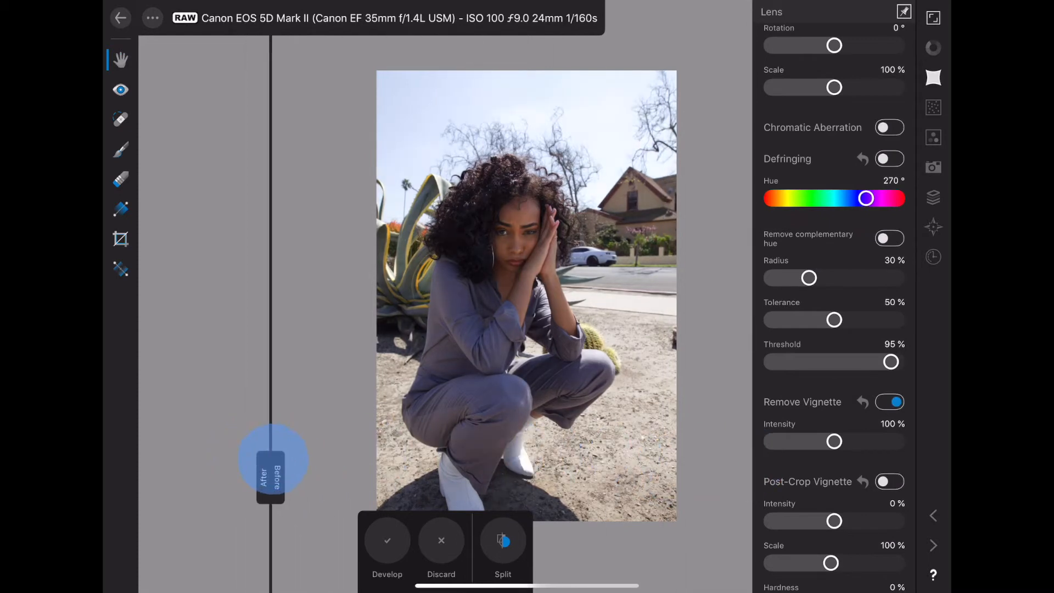
{"action": "left_click_drag", "start_coordinate": [271, 462], "coordinate": [310, 467]}
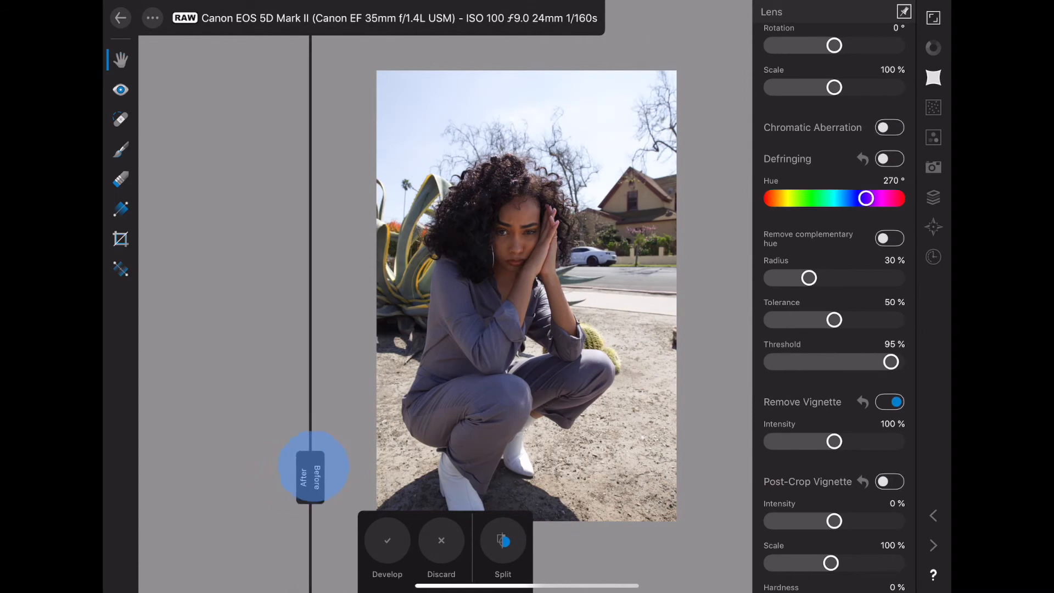
{"action": "left_click_drag", "start_coordinate": [313, 468], "coordinate": [708, 474]}
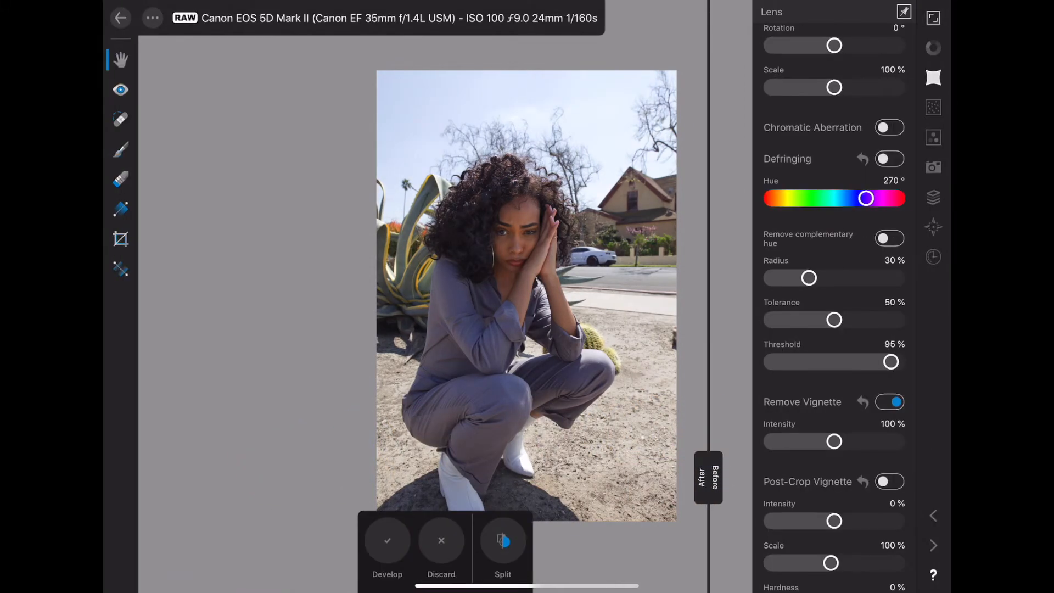